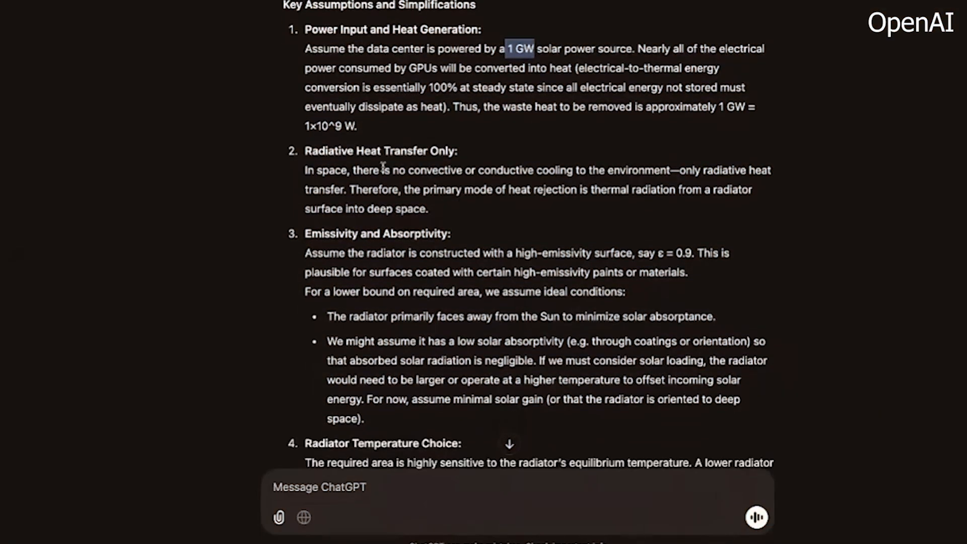
scroll("down", 3)
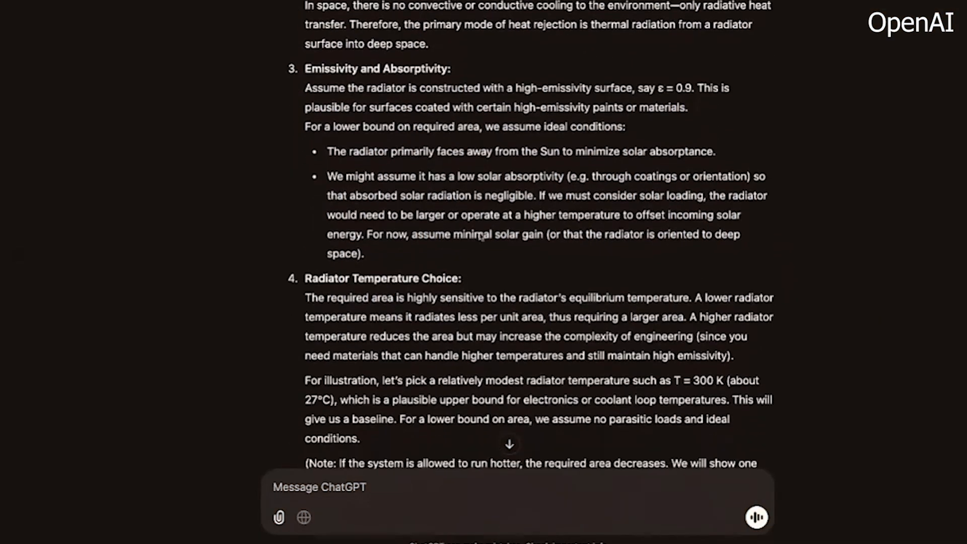